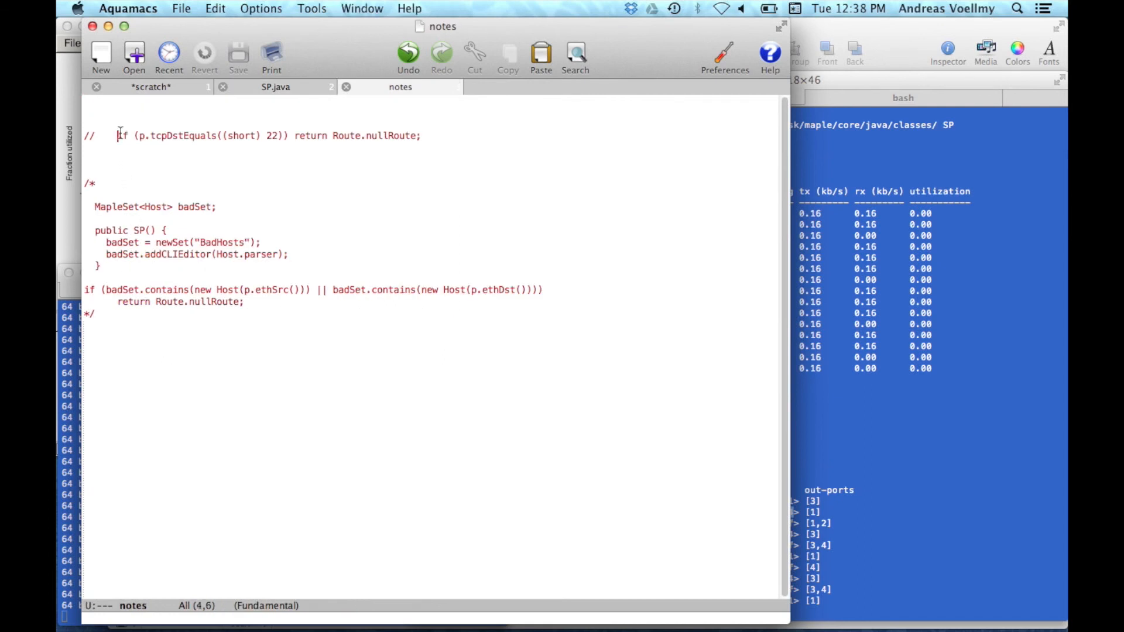
Insert 'if (p.tcpDstEquals((short) 22)) return Route.nullRoute;' into SP.java's onPacket and save.
left_click_drag(117, 136, 423, 136)
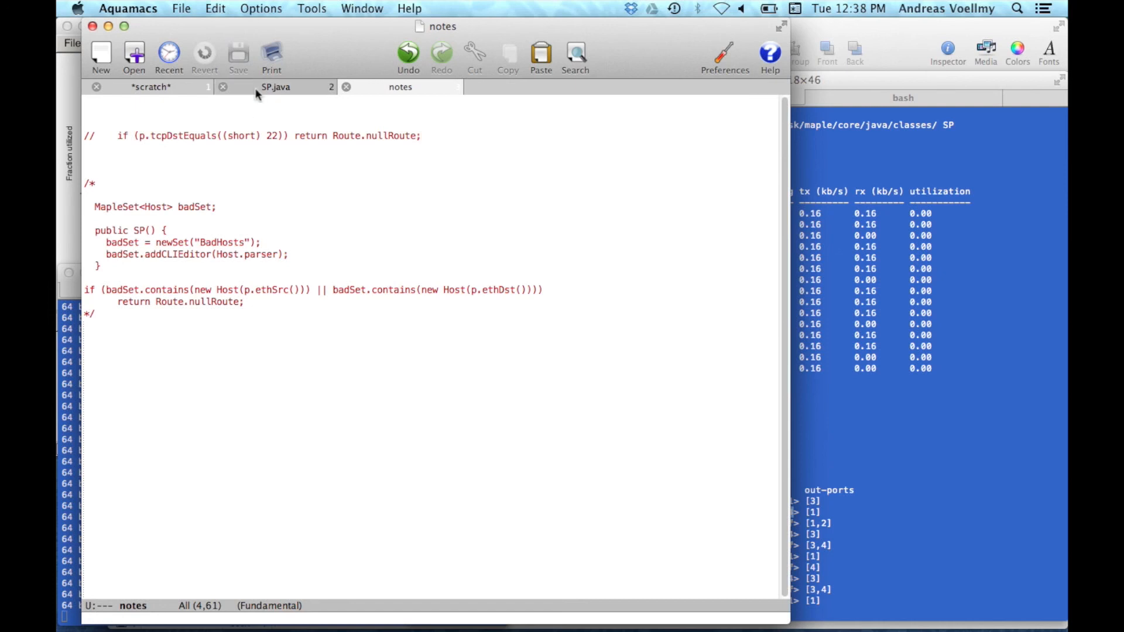
left_click(275, 87)
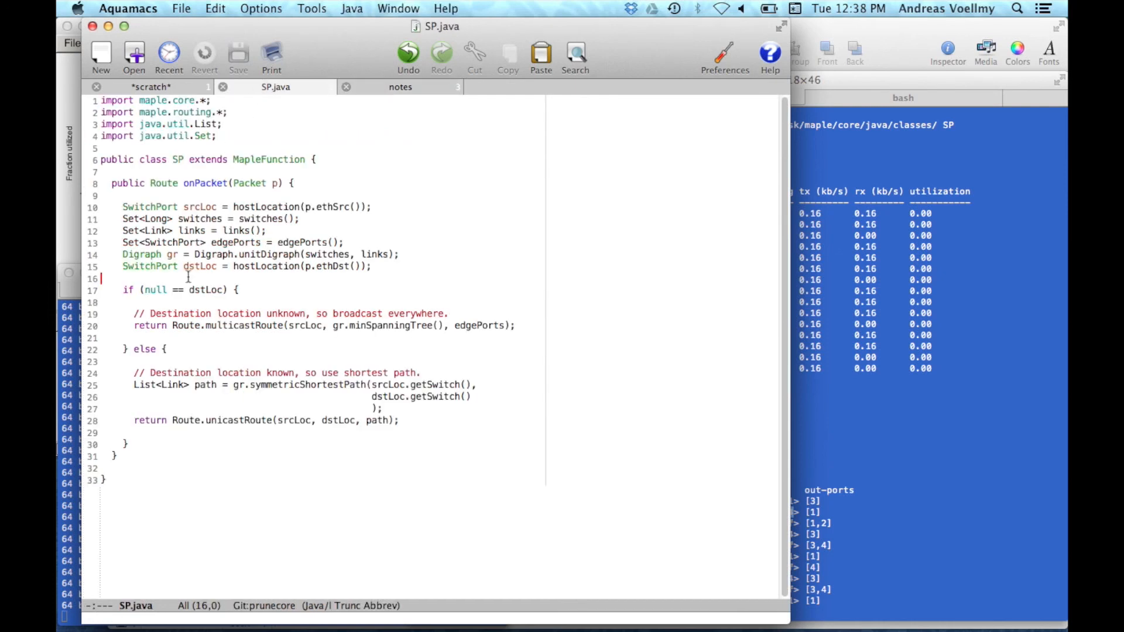
type("if (p.tcpDstEquals((short) 22)) return Route.nullRoute;")
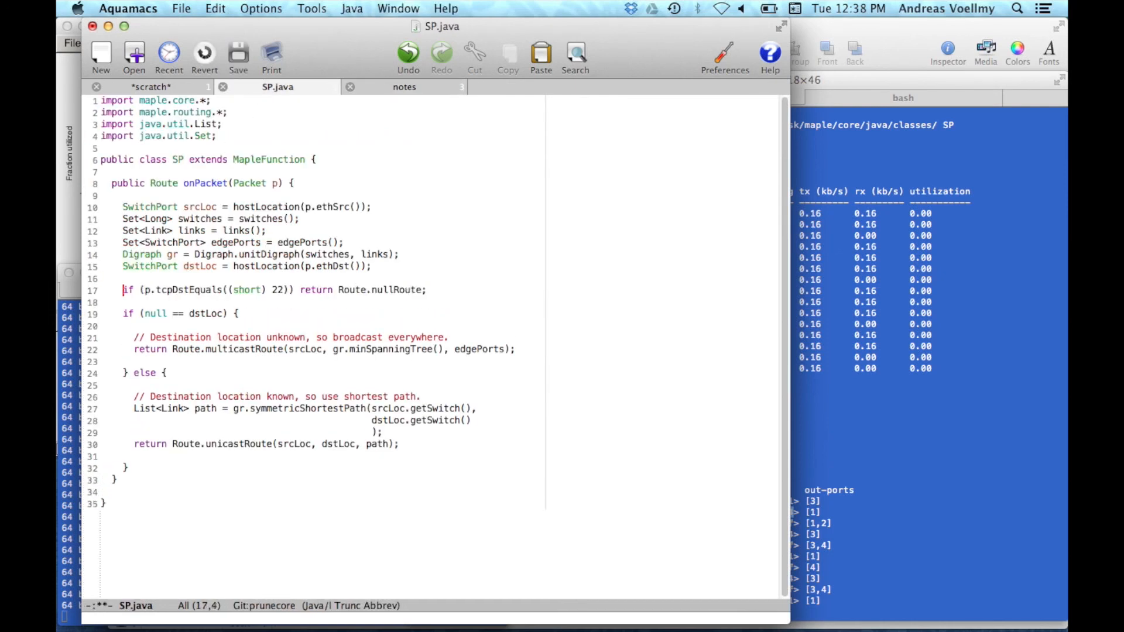
left_click(237, 54)
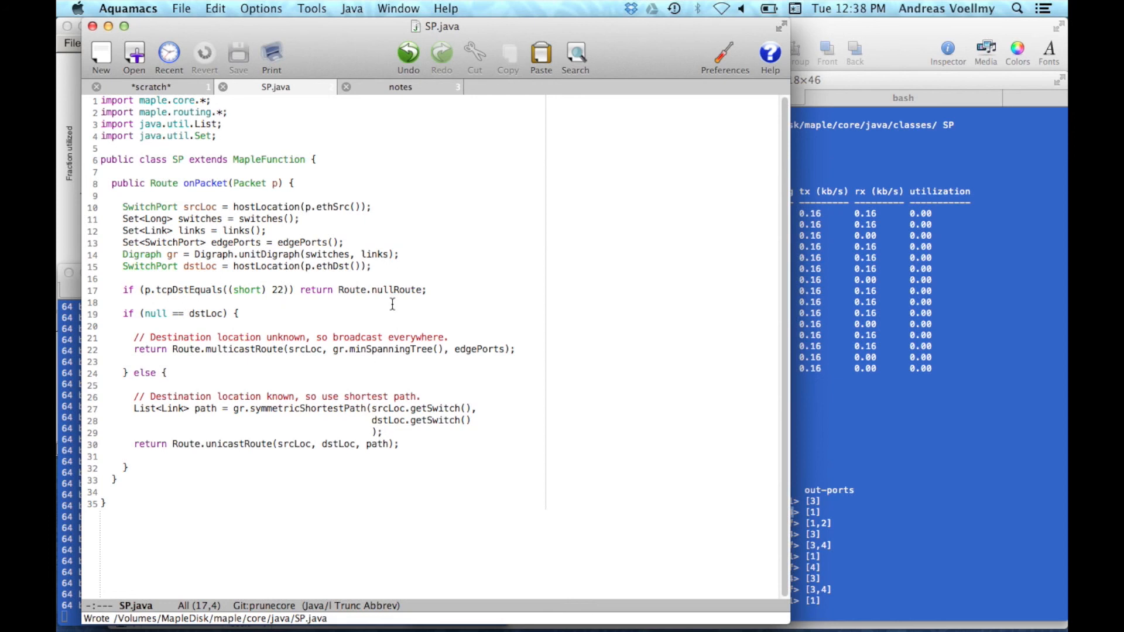
mouse_move(793, 331)
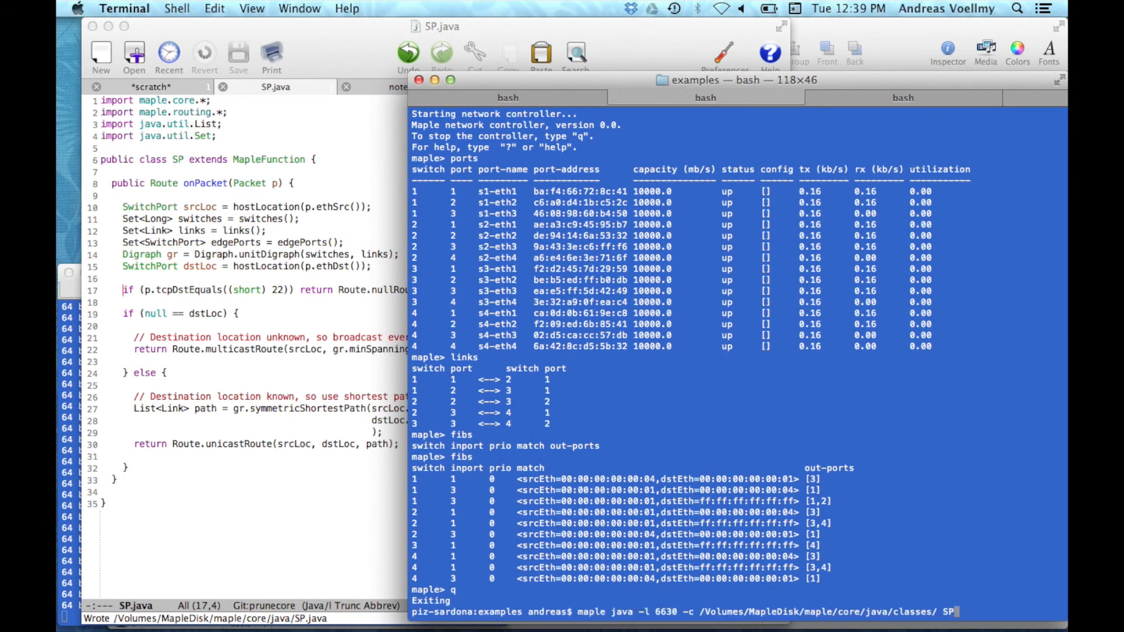
mouse_move(108, 406)
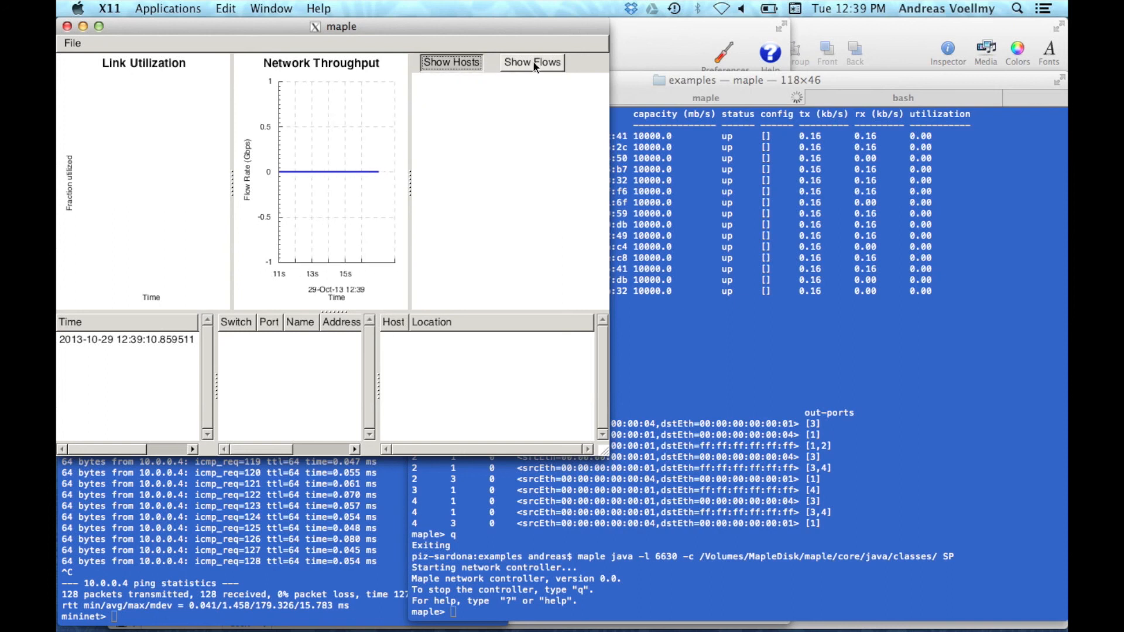
Run 'h1 ping h4' in the mininet session so replies from 10.0.0.4 start arriving.
left_click(450, 62)
type("h1 ping h4")
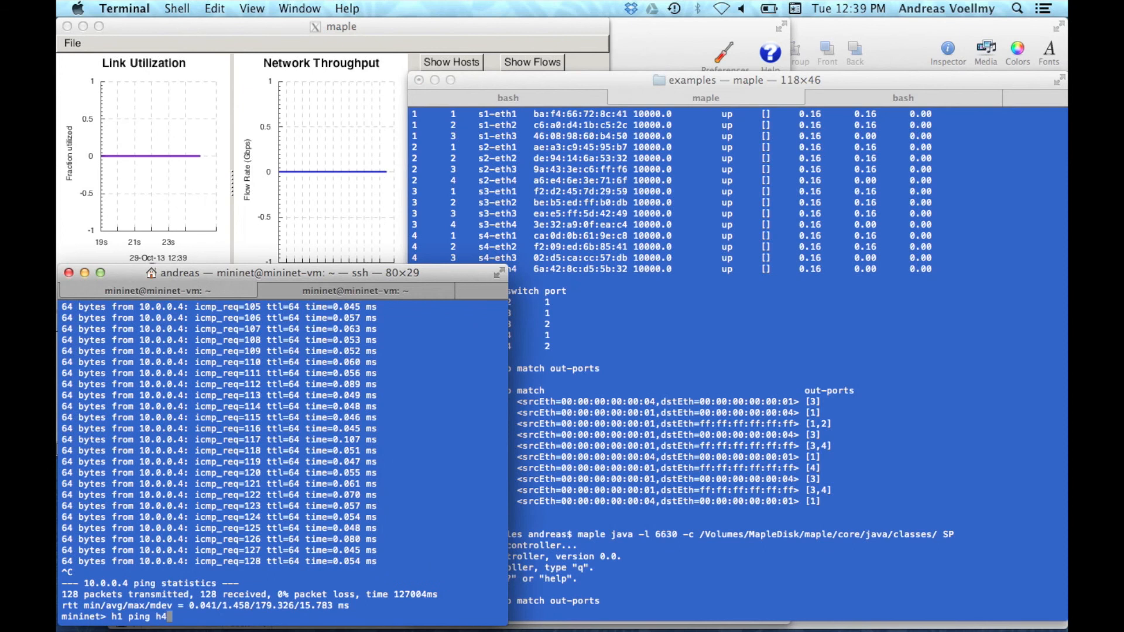
key("enter")
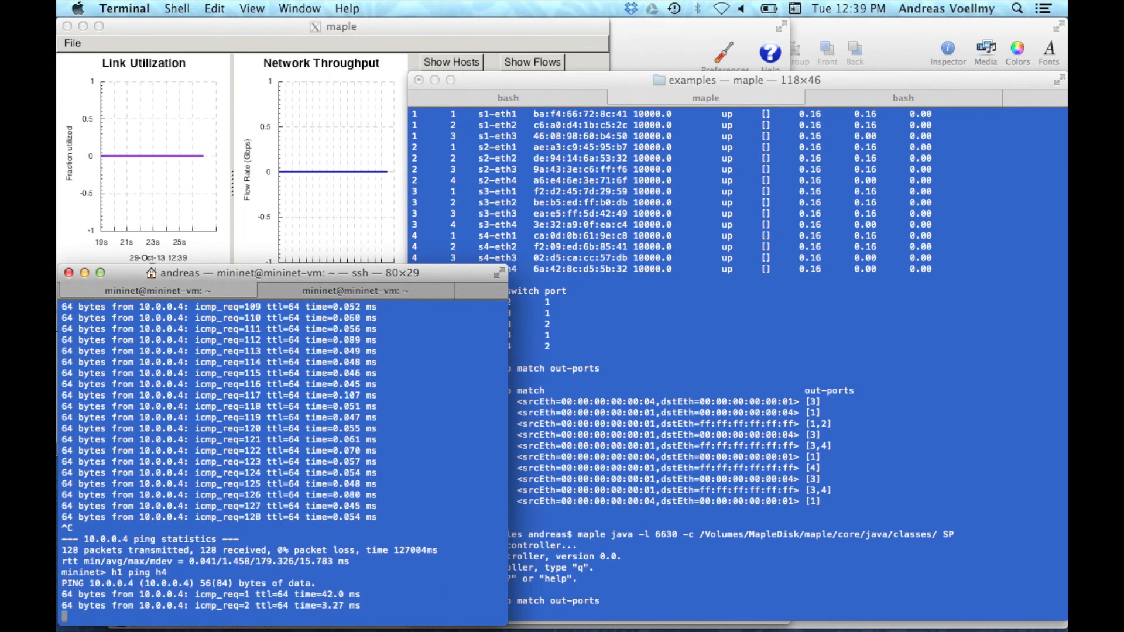